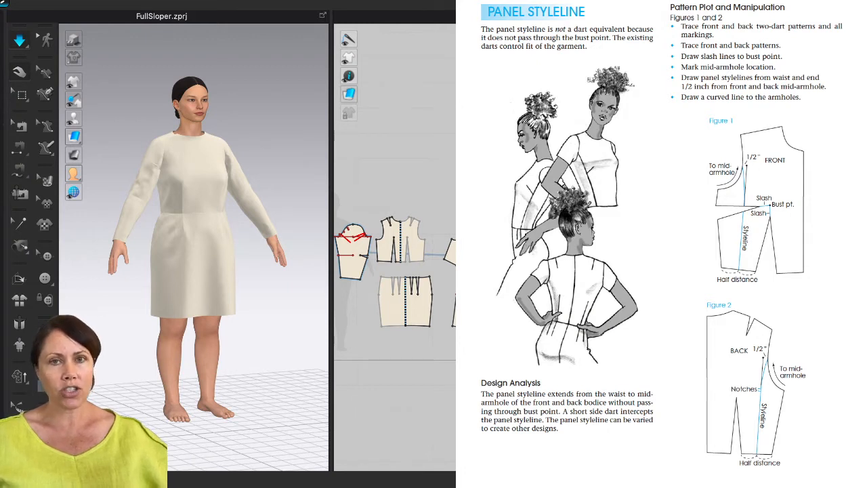
# - Scroll the PDF to page 130 showing Figures 3, 4 and 5 on separating the panels
pyautogui.scroll(-3)
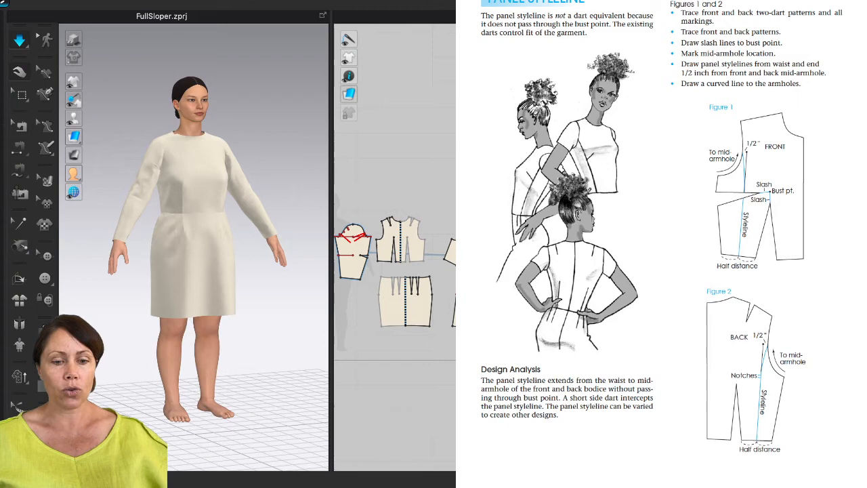
pyautogui.scroll(-3)
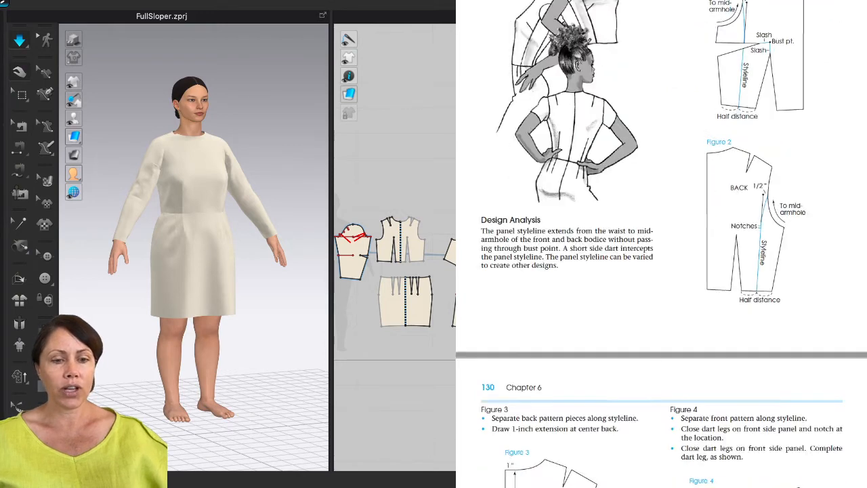
pyautogui.scroll(-3)
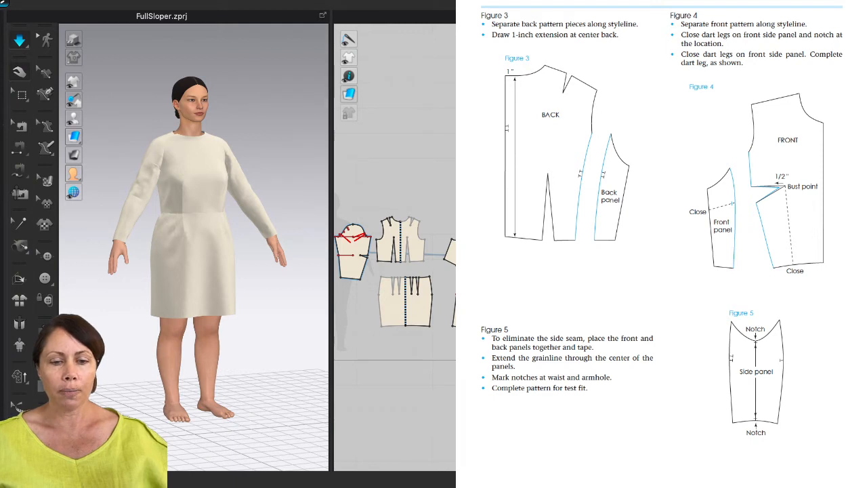
pyautogui.scroll(3)
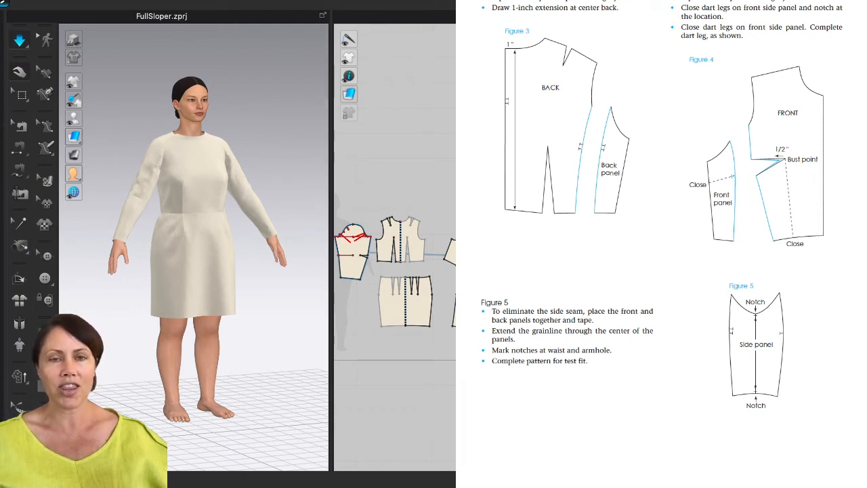
pyautogui.scroll(-3)
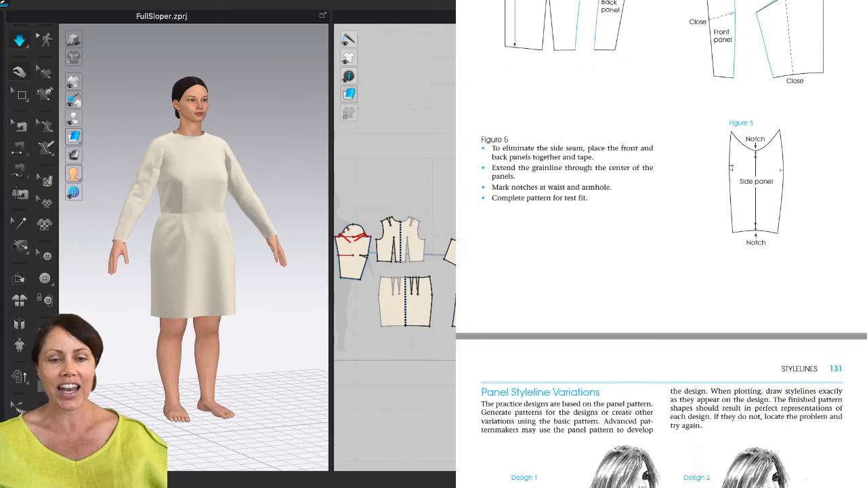
# - Scroll the PDF to page 131 with Panel Styleline Variations Designs 1 to 4
pyautogui.scroll(-3)
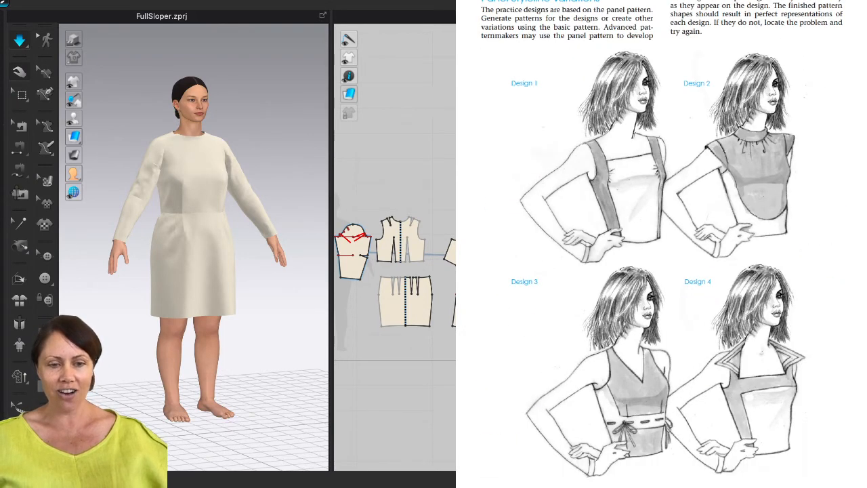
pyautogui.scroll(3)
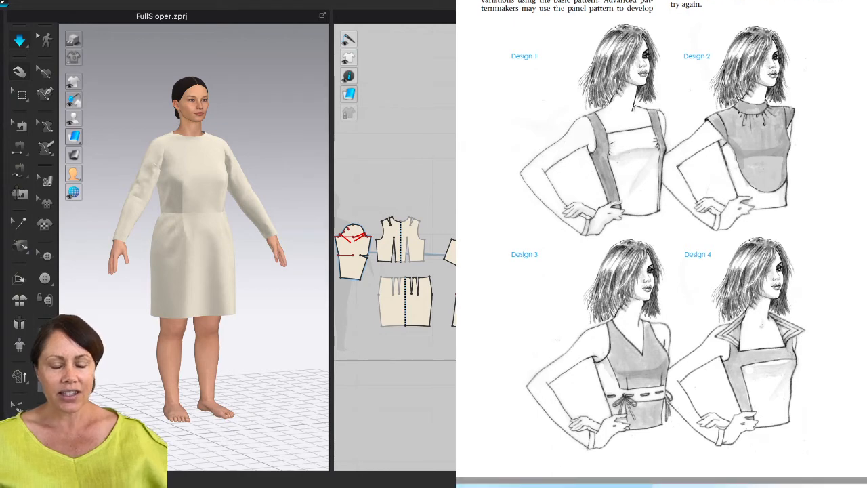
pyautogui.scroll(-3)
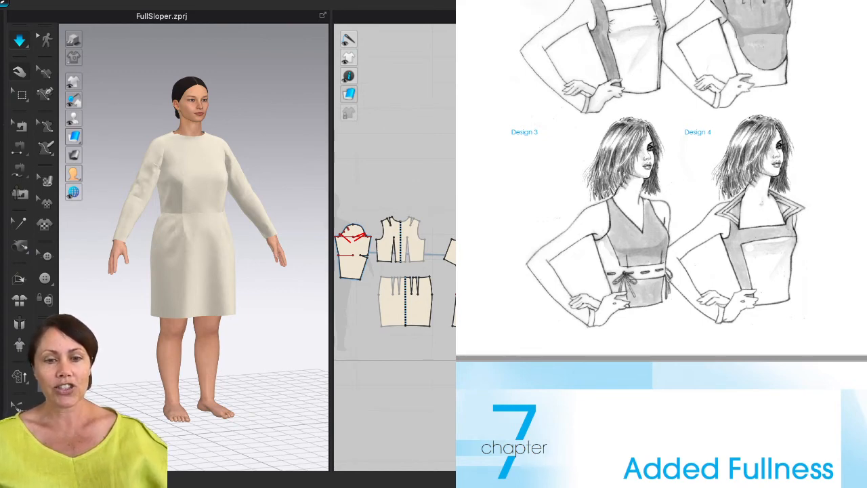
# - Scroll the PDF back up to the Panel Styleline page with Figures 1 and 2
pyautogui.scroll(3)
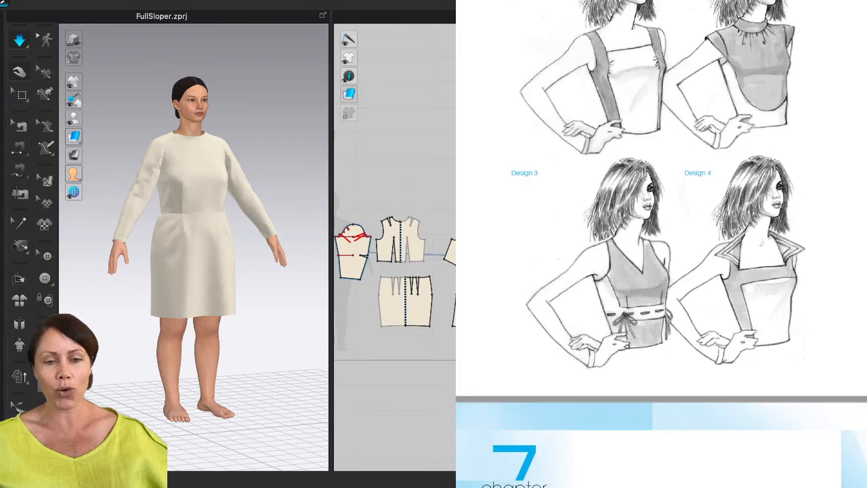
pyautogui.scroll(3)
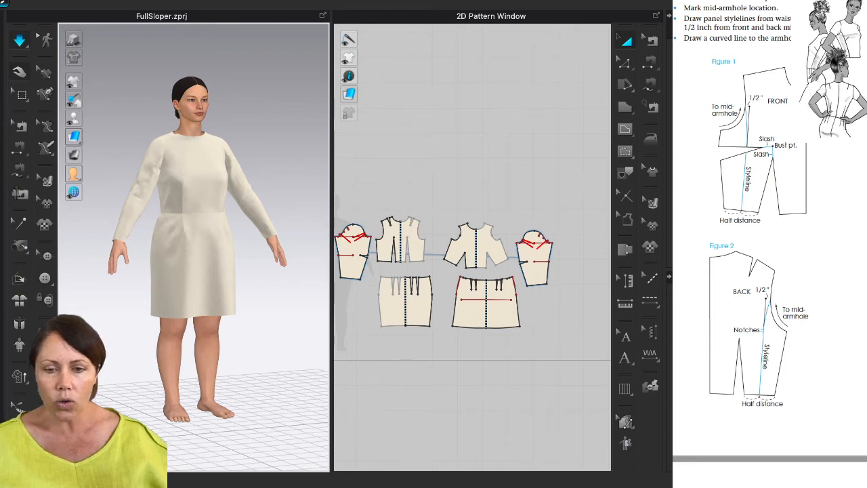
# - Draw a curved style line from mid-armhole toward the waist with the Internal Polygon/Line tool
pyautogui.click(624, 129)
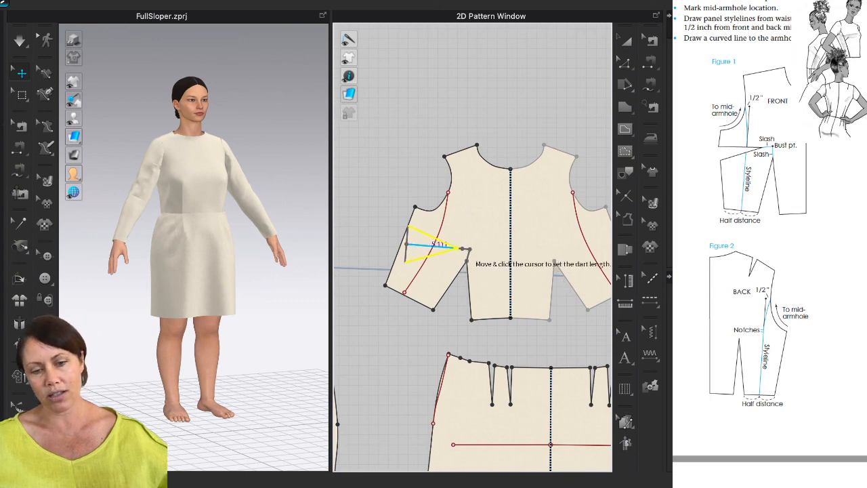
pyautogui.click(468, 256)
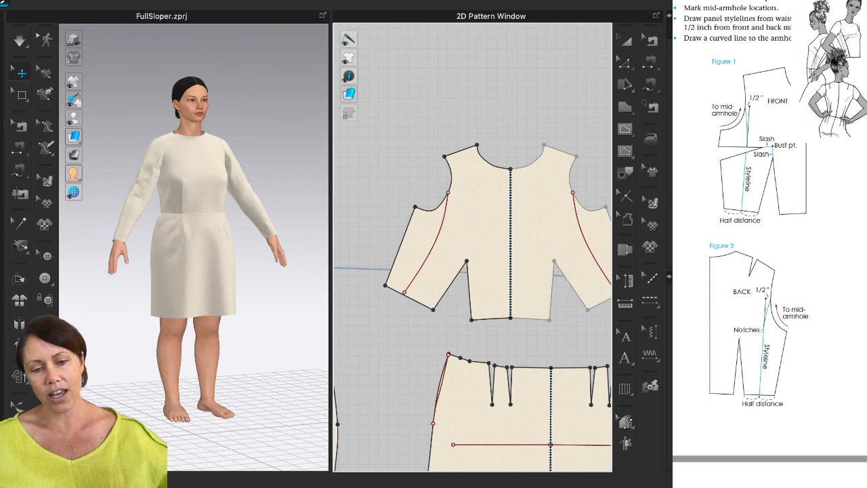